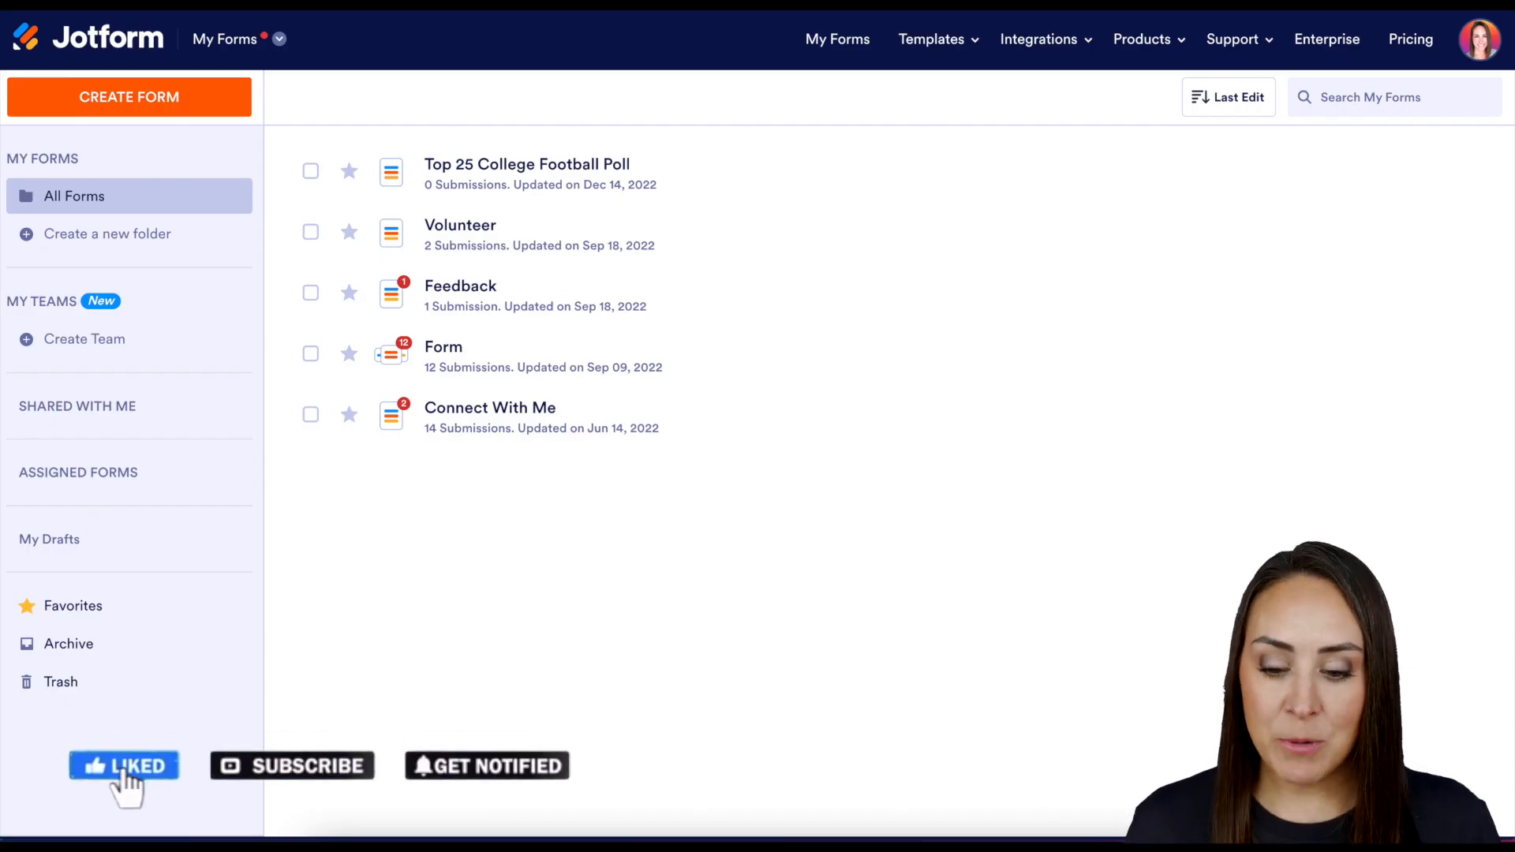
- Start a new form from My Forms to reach the Create a Form choices
{"action": "left_click", "coordinate": [292, 765]}
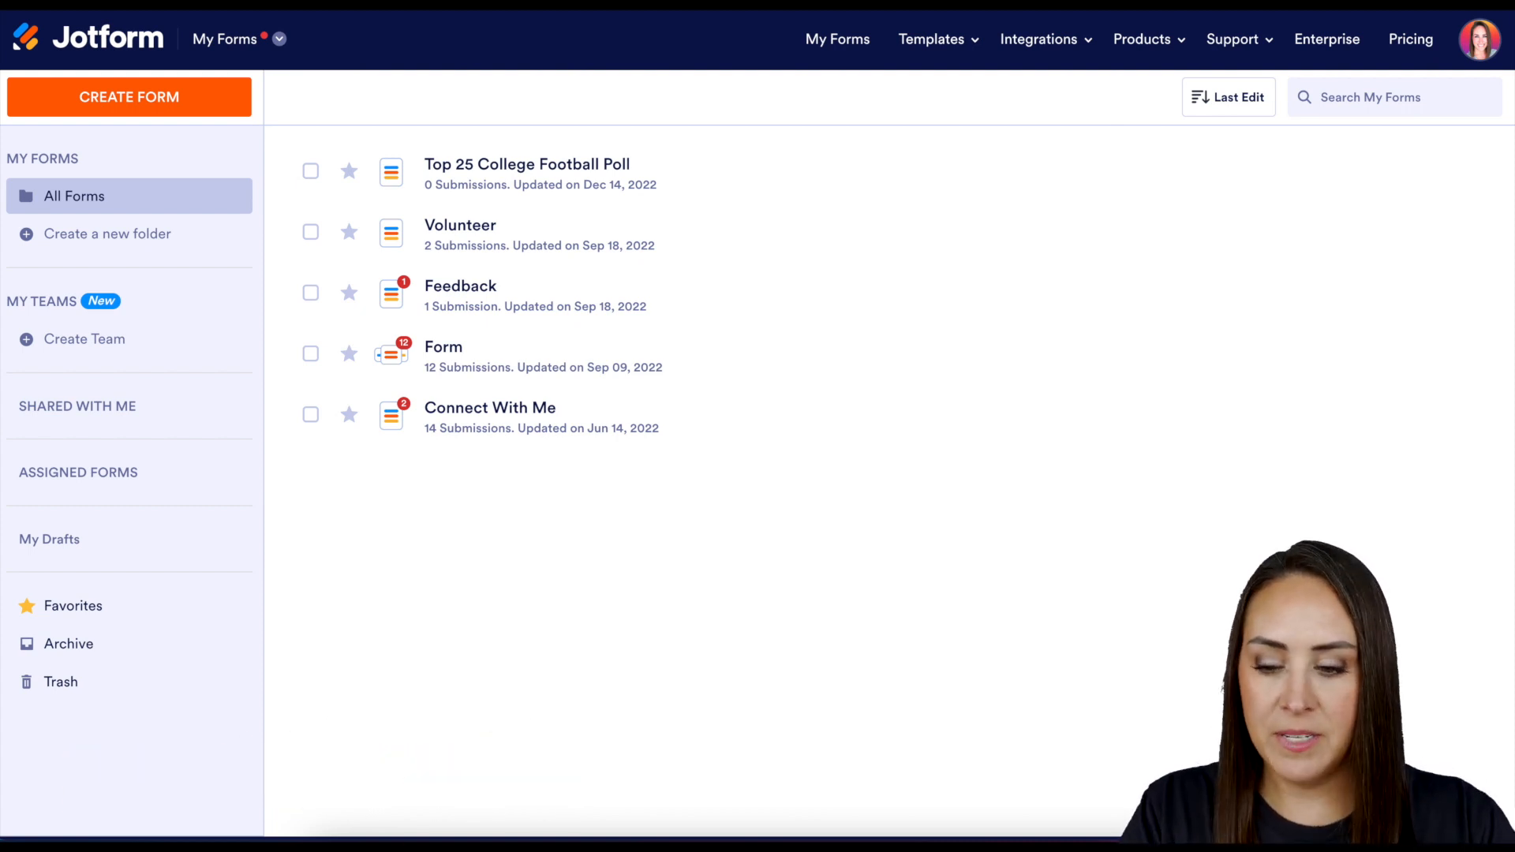
{"action": "left_click", "coordinate": [128, 96]}
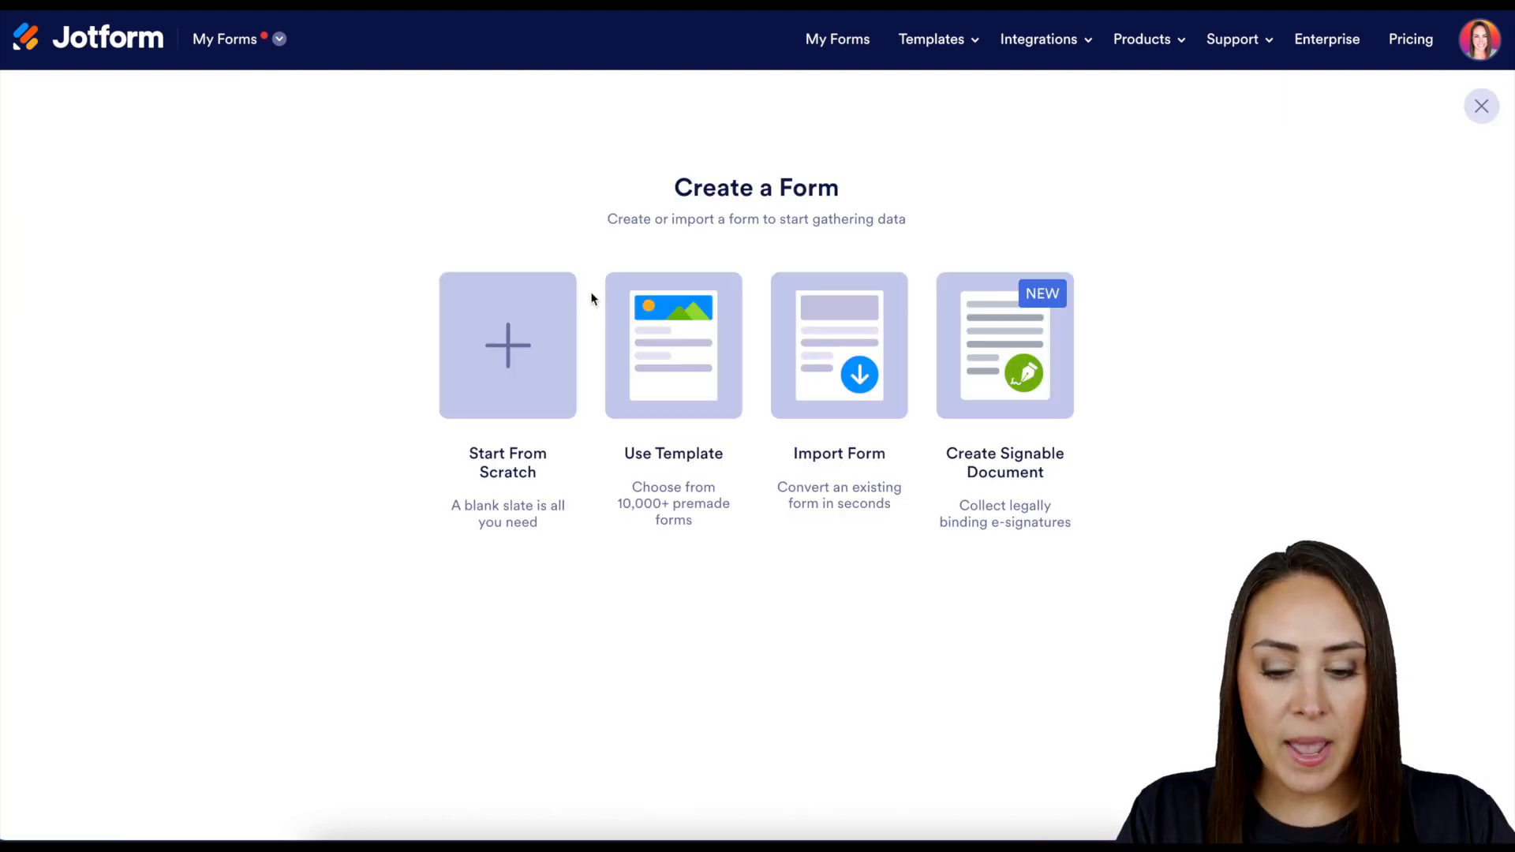
- Search templates for 'job application' and use the Simple Job Application Form template
{"action": "left_click", "coordinate": [674, 346]}
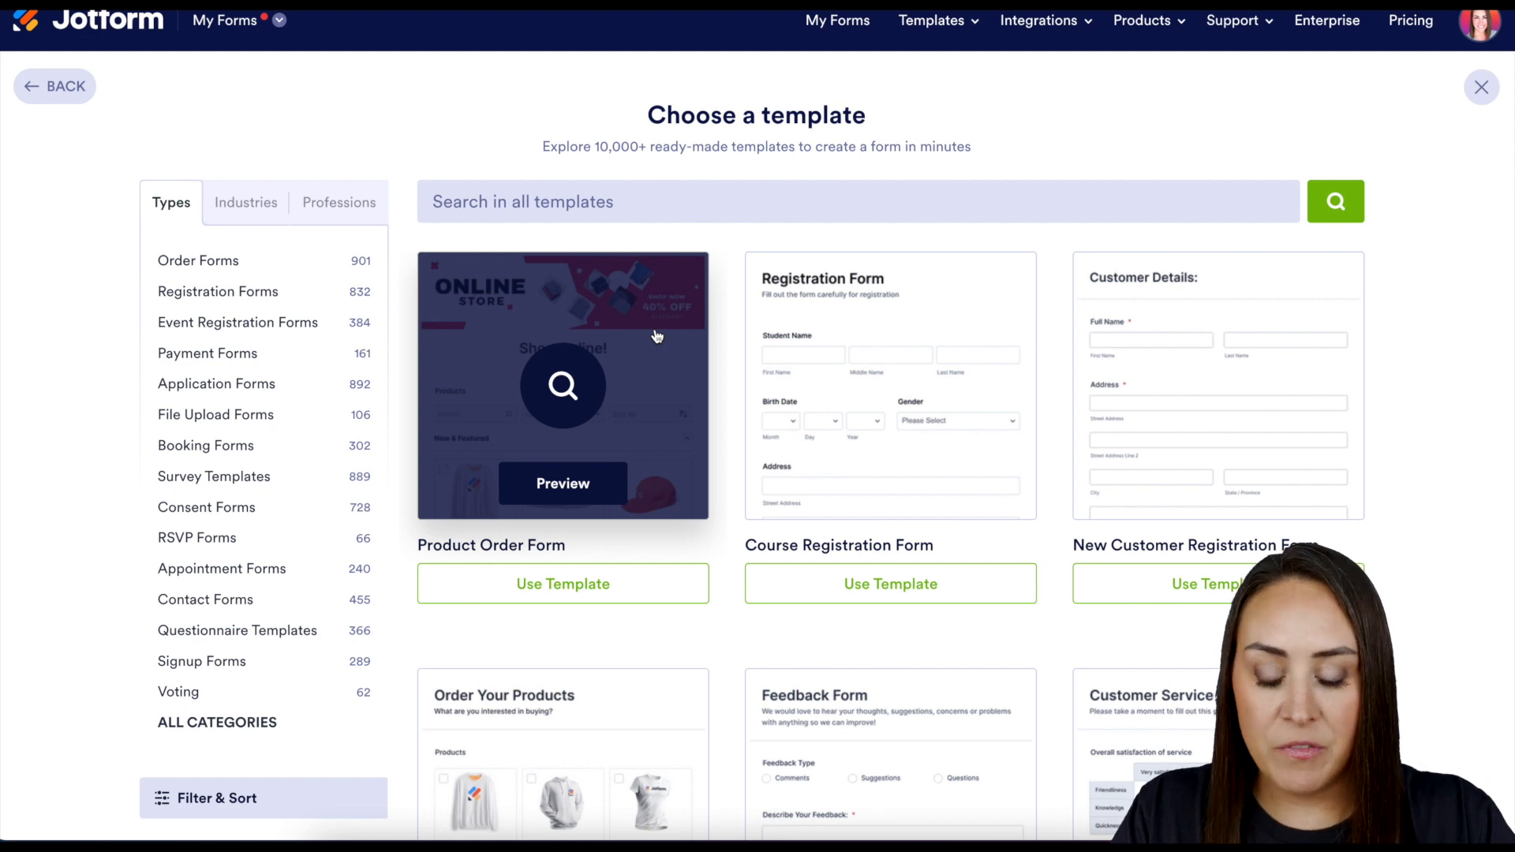
{"action": "type", "text": "job application"}
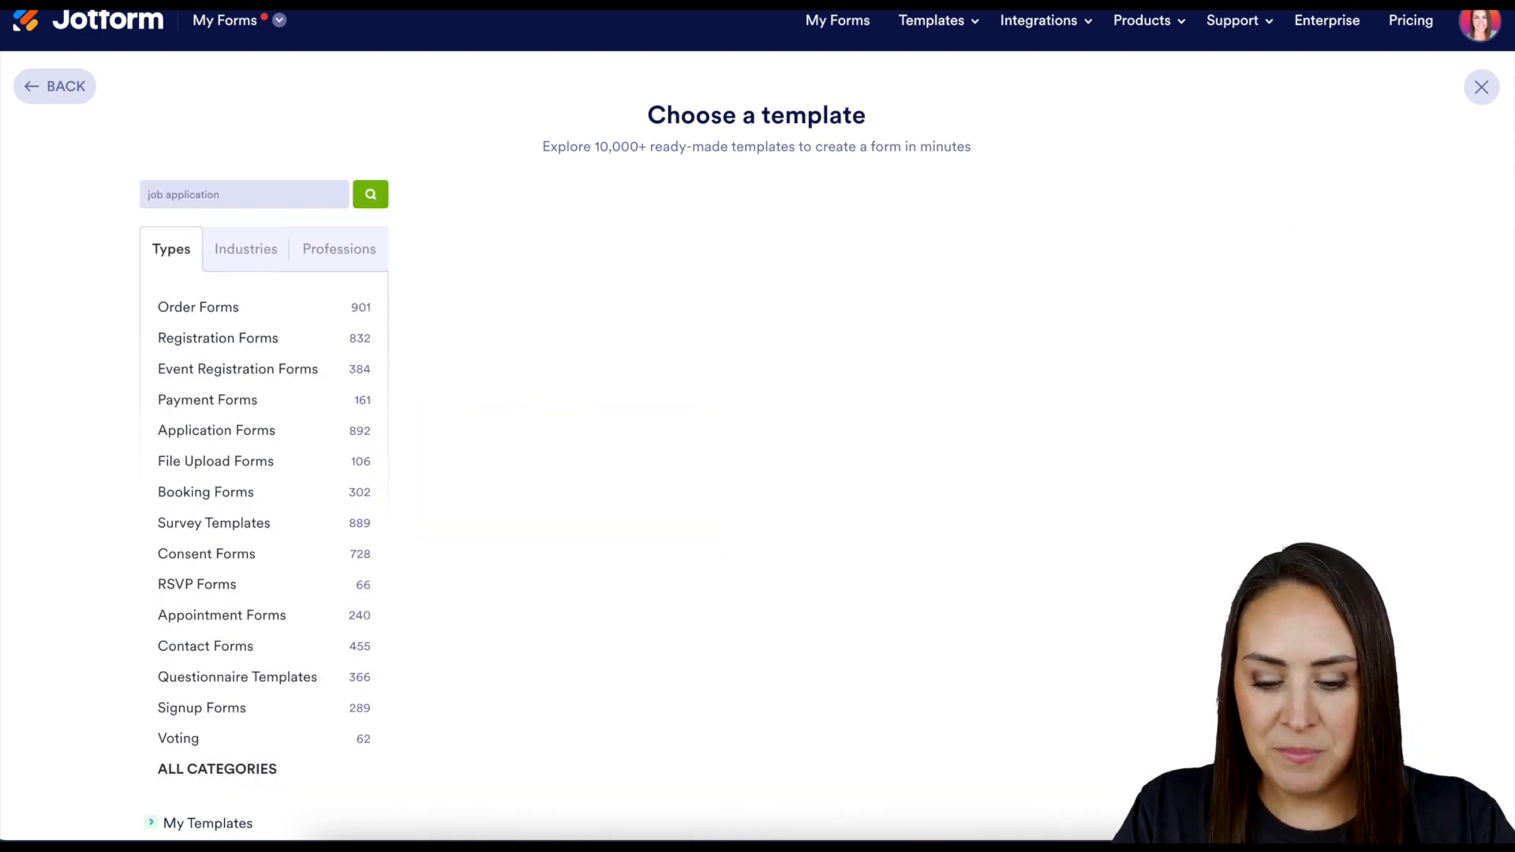
{"action": "left_click", "coordinate": [370, 194]}
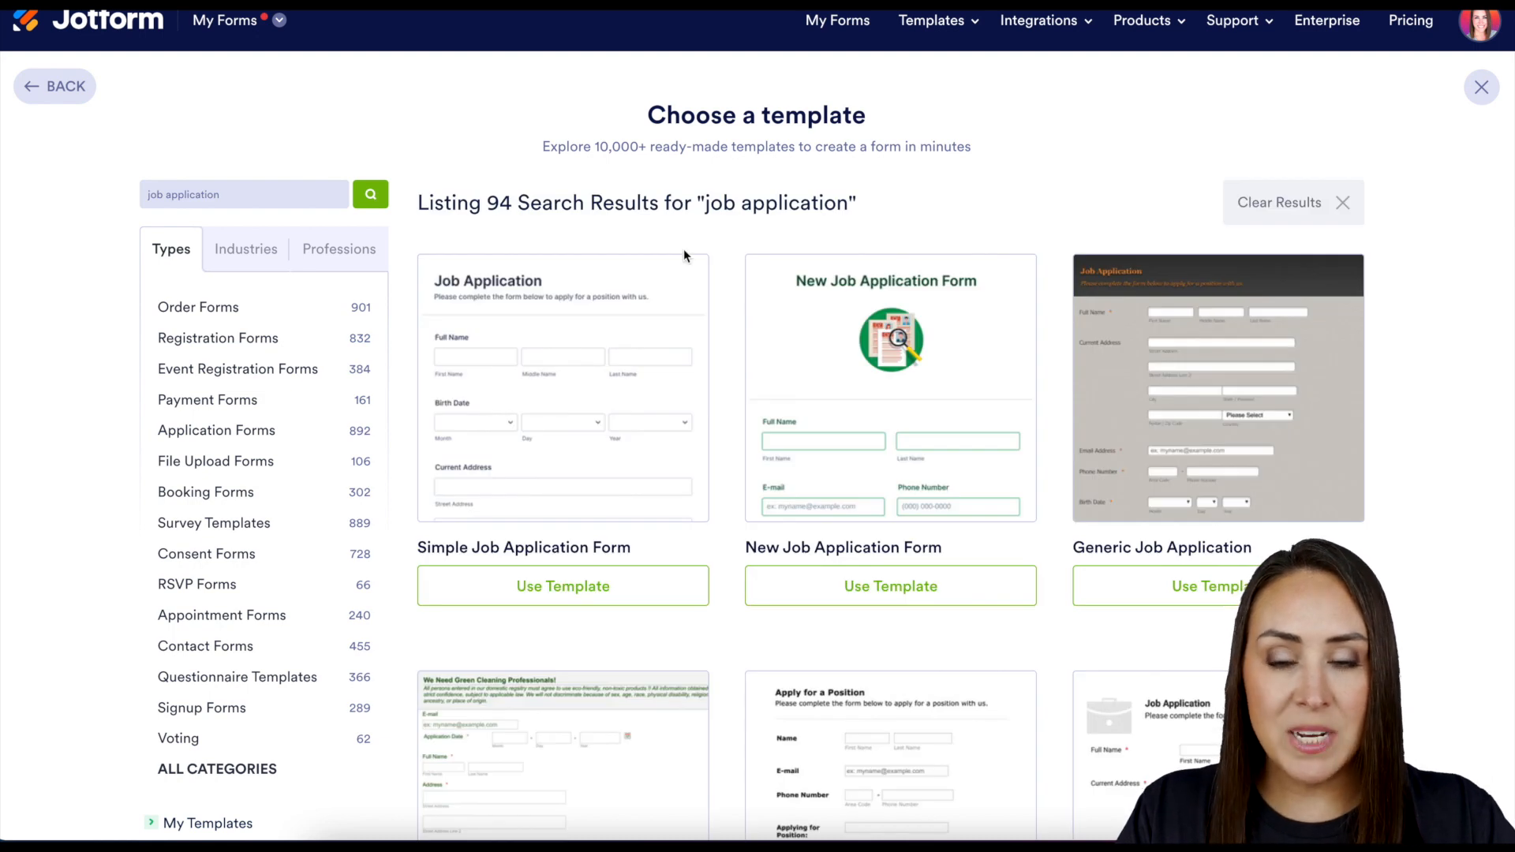
{"action": "left_click", "coordinate": [562, 585]}
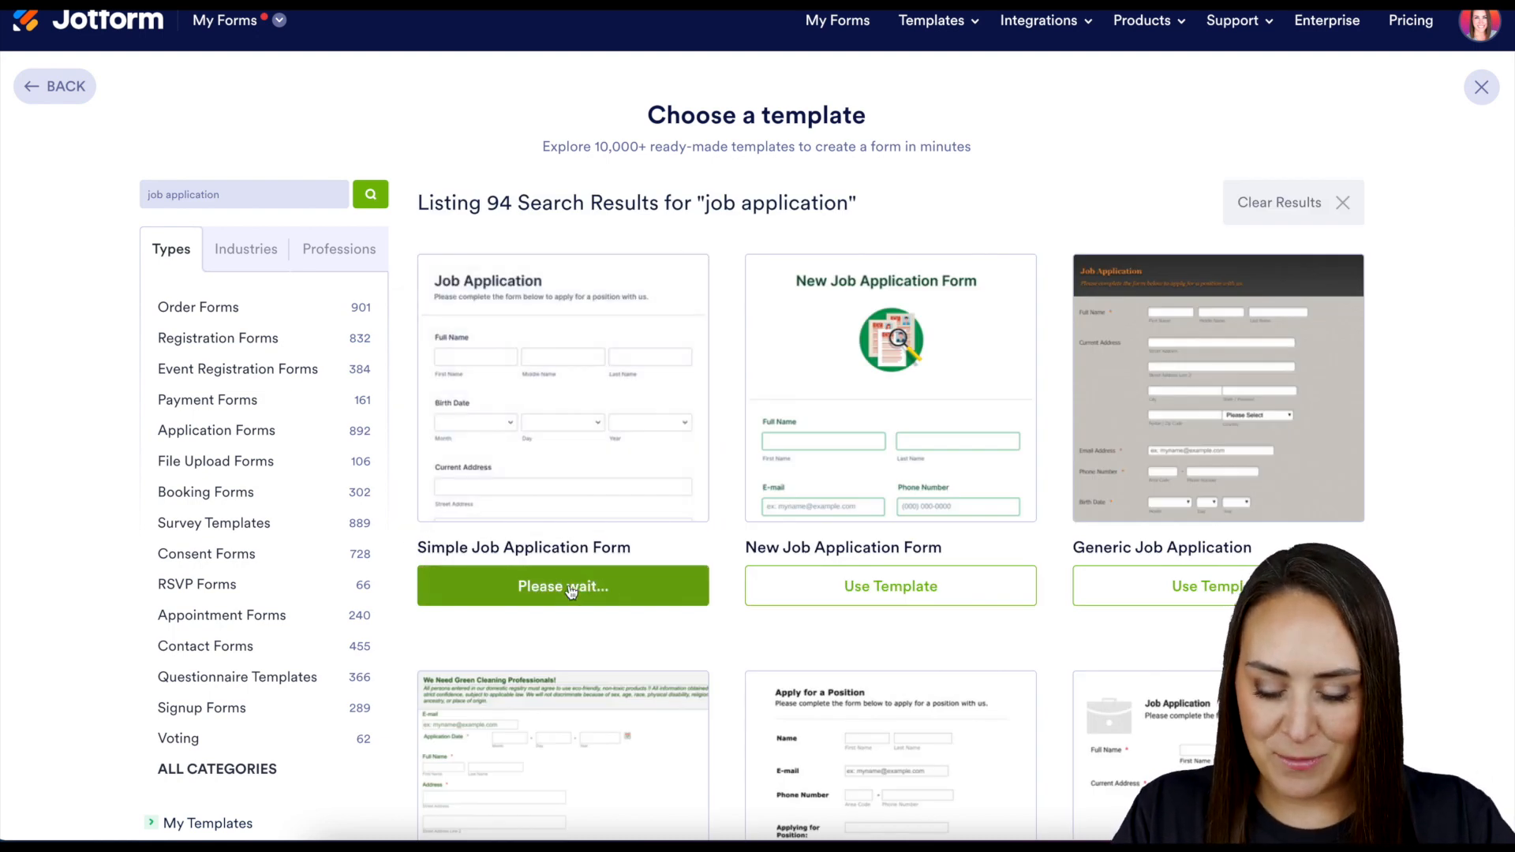
{"action": "left_click", "coordinate": [562, 585]}
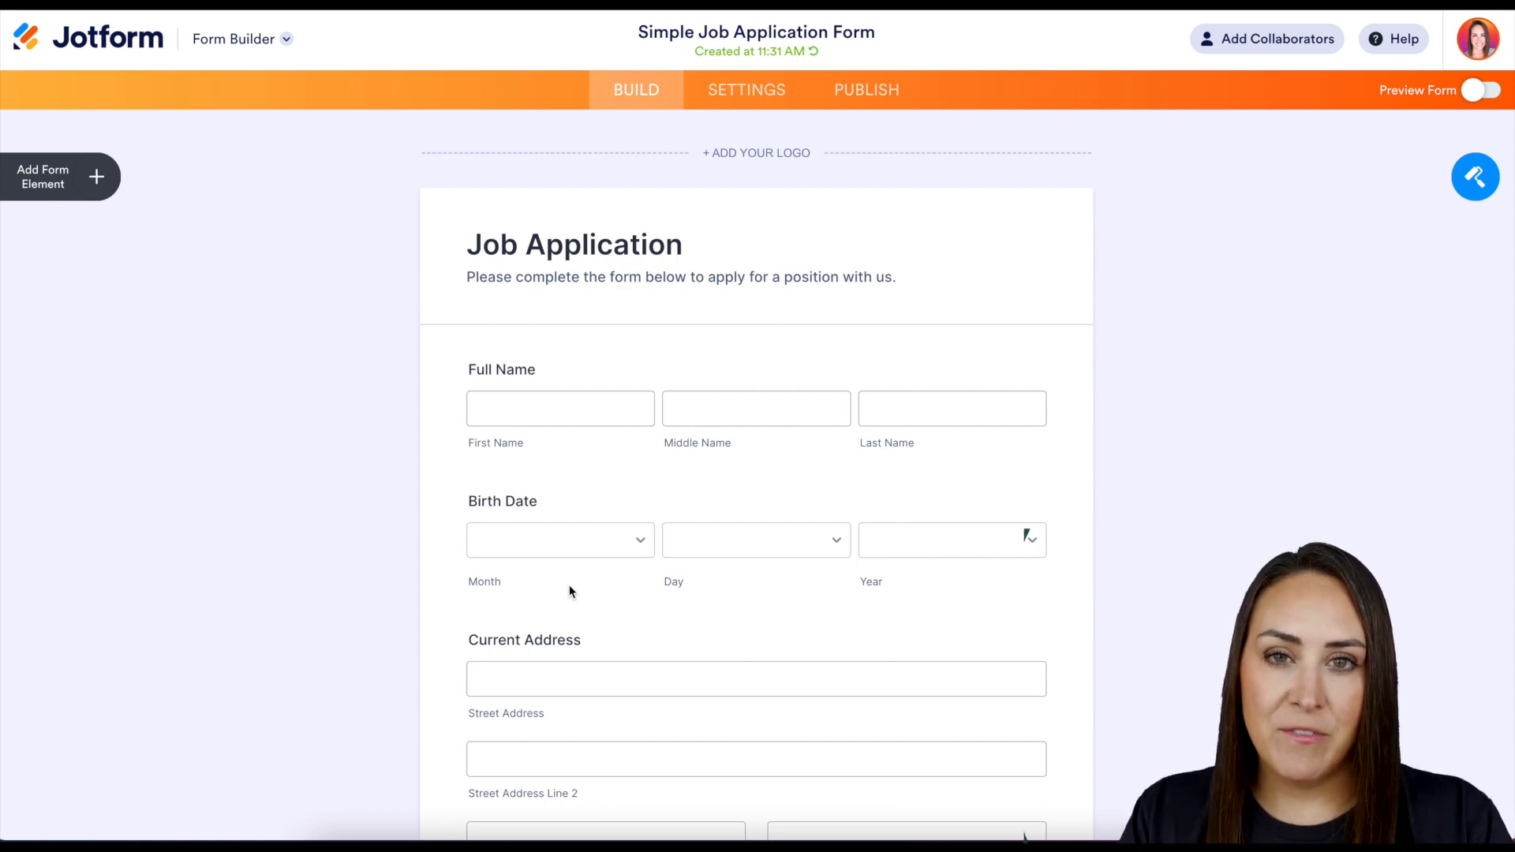
- Switch to the browser tab showing the WordPress.com My Home dashboard
{"action": "left_click", "coordinate": [865, 90]}
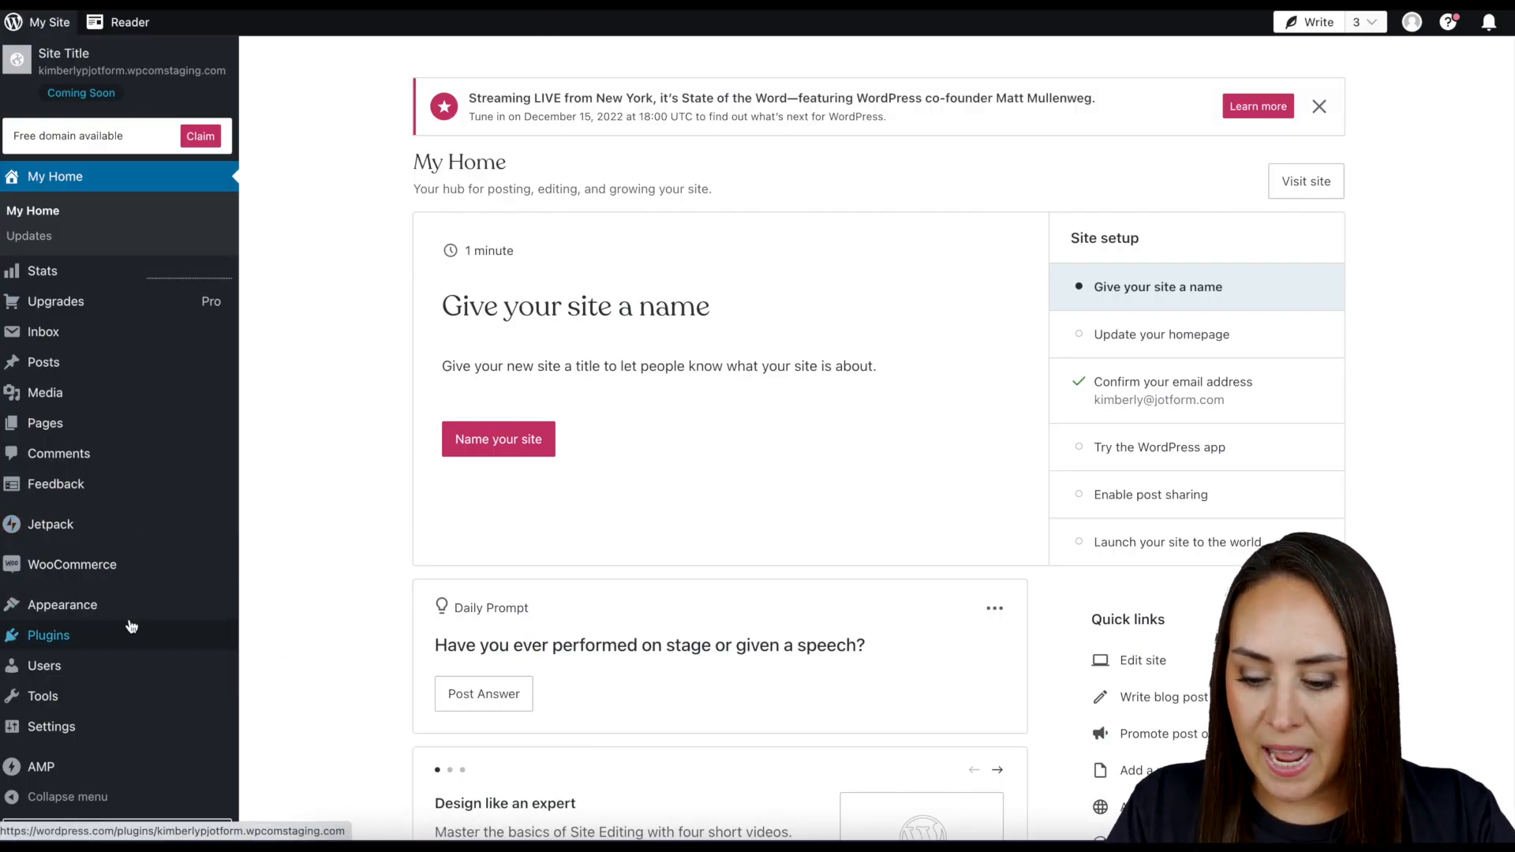
- Search plugins for 'jotform', install Jotform Online Forms, and return to the plugins page
{"action": "left_click", "coordinate": [49, 634]}
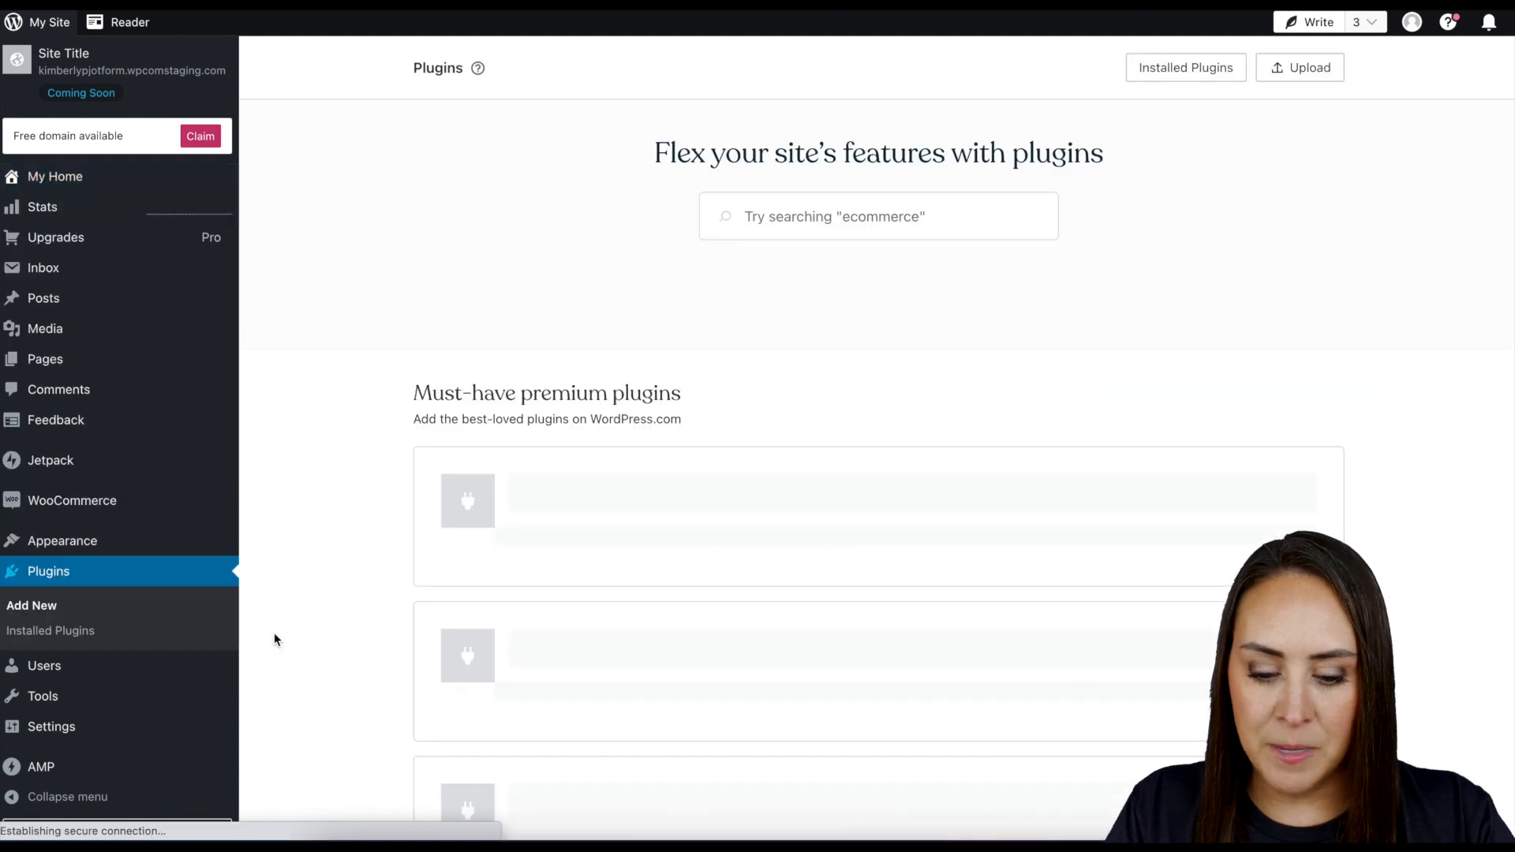
{"action": "type", "text": "jotfo"}
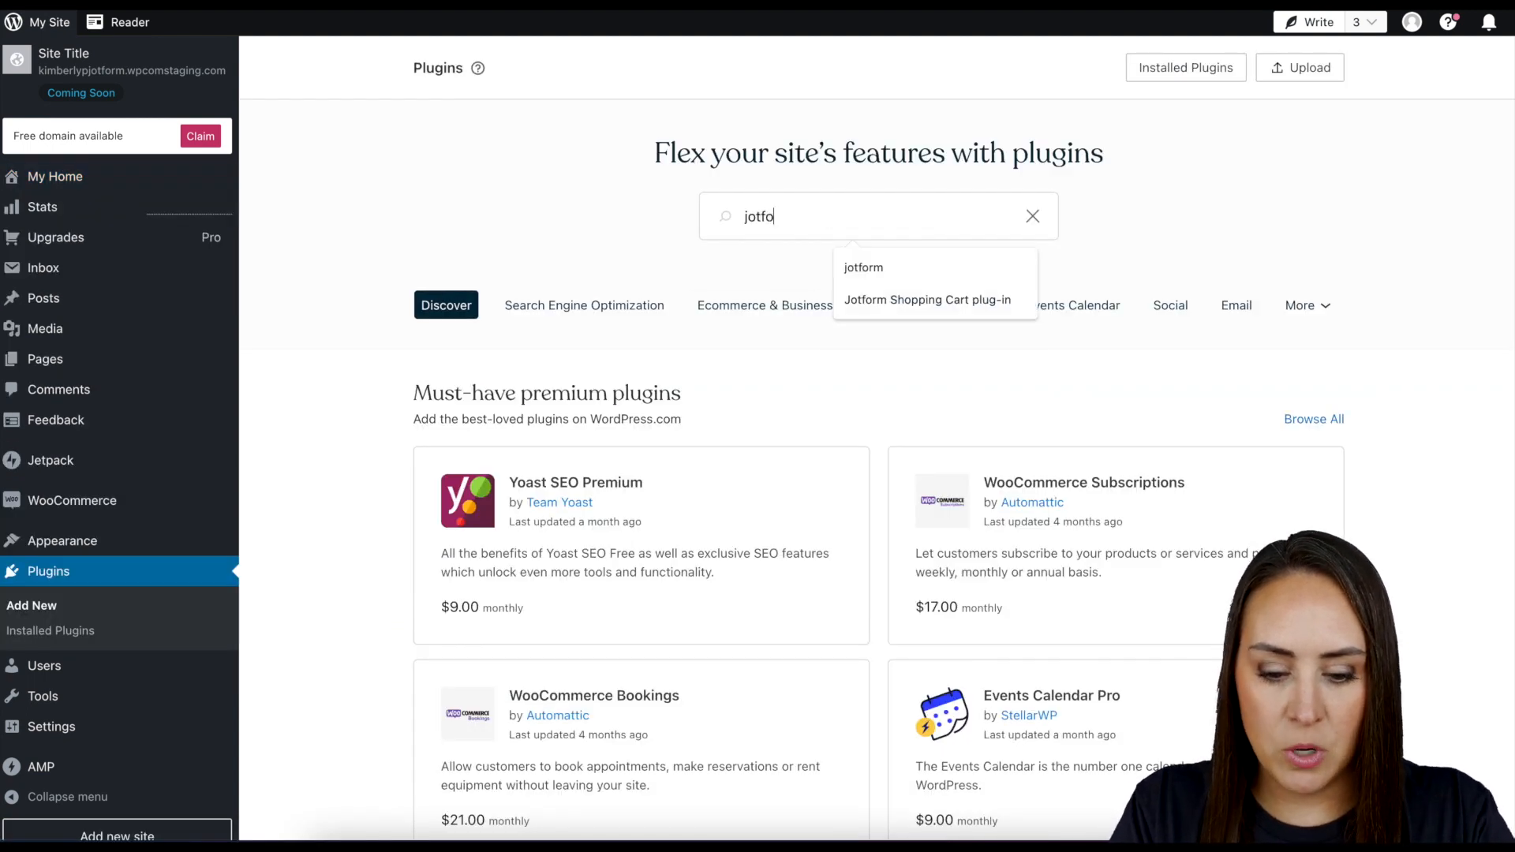
{"action": "key", "text": "Enter"}
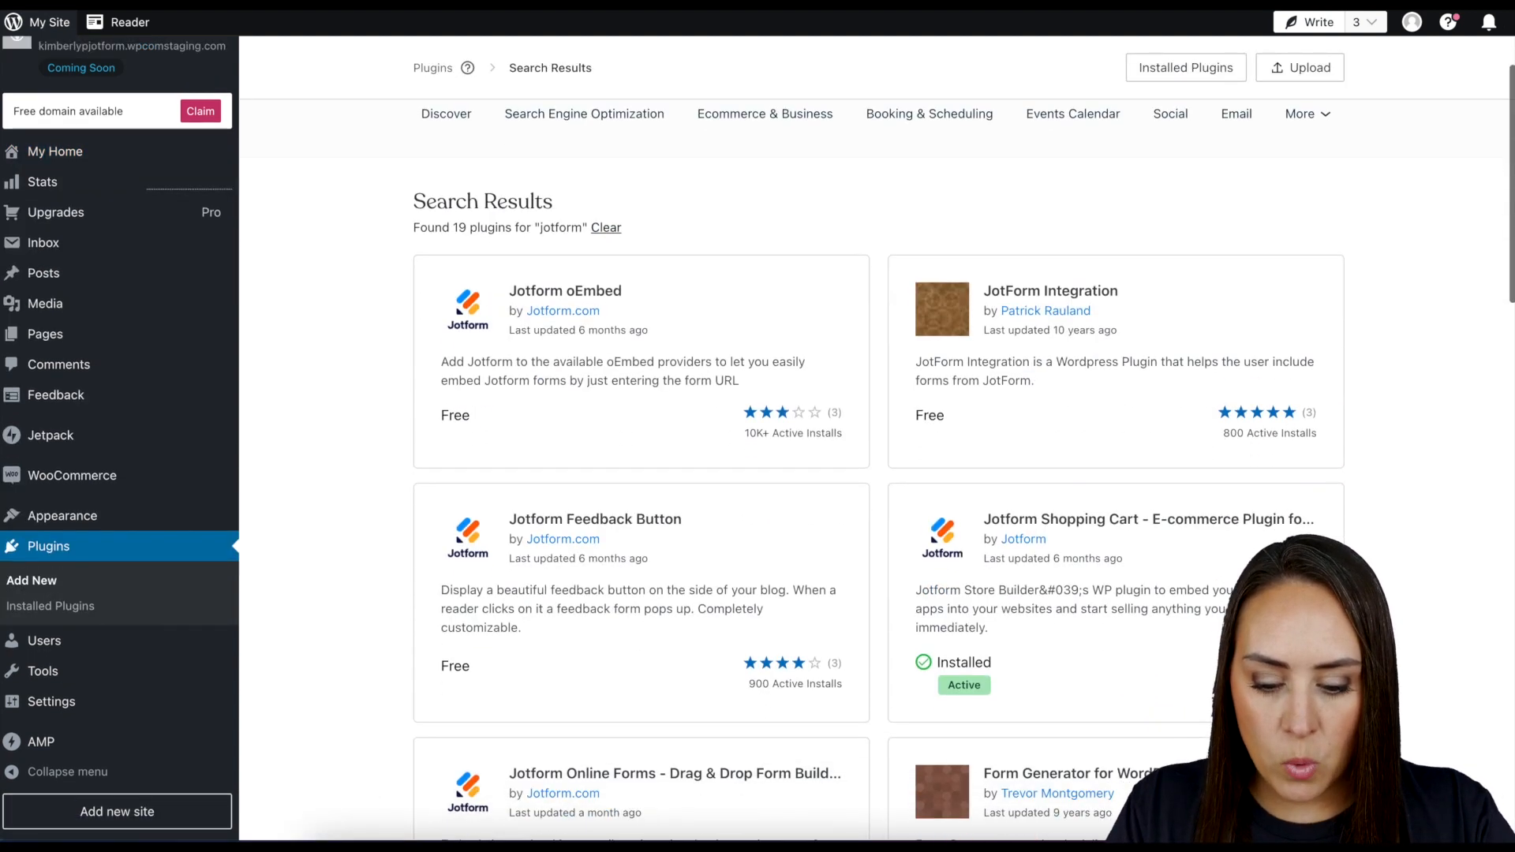
{"action": "scroll", "scroll_direction": "down", "scroll_amount": 3}
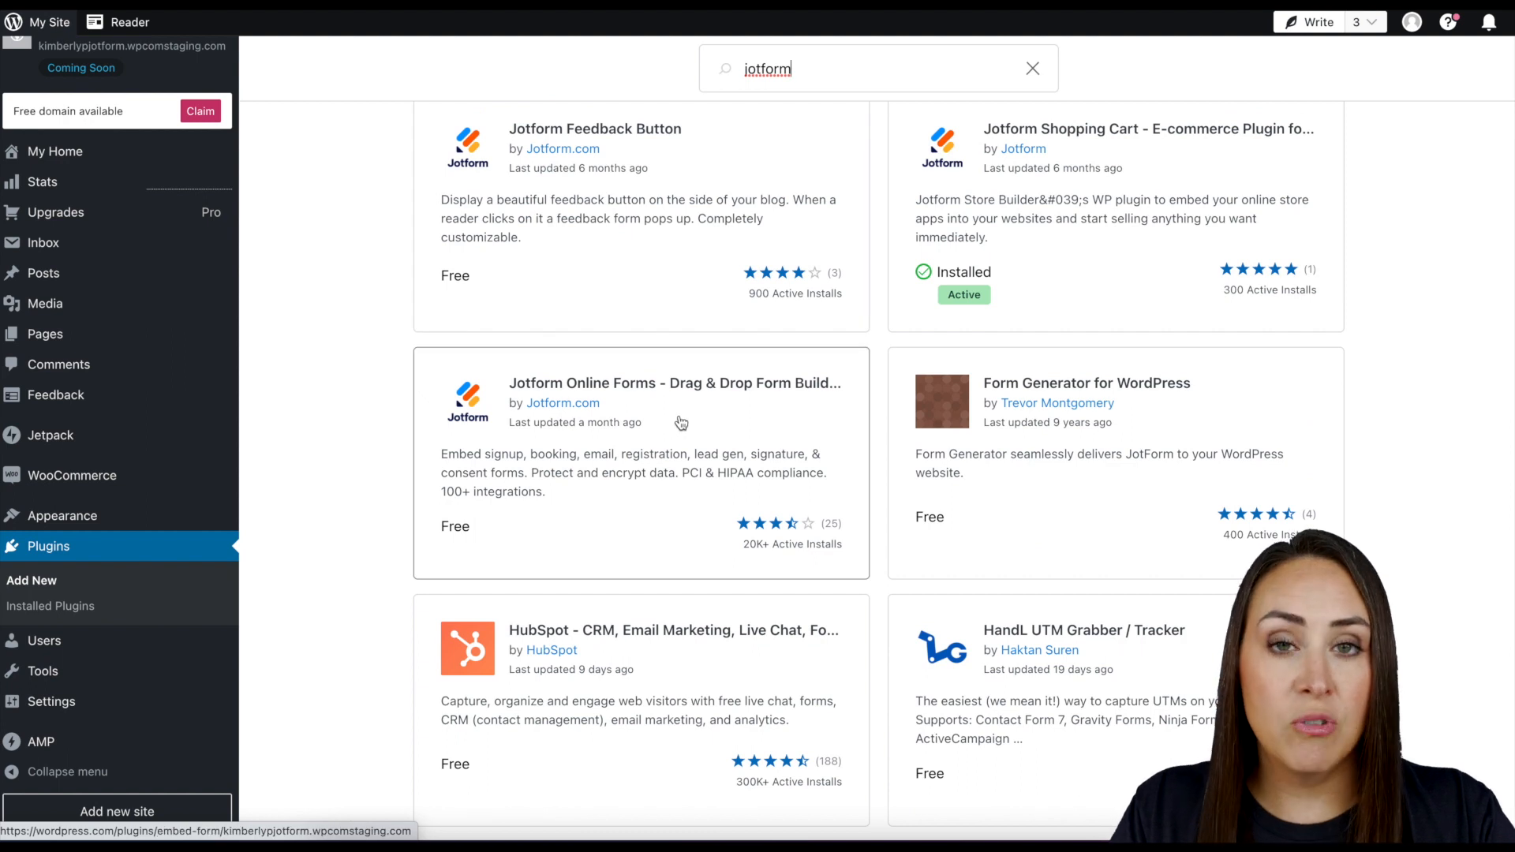
{"action": "mouse_move", "coordinate": [687, 420]}
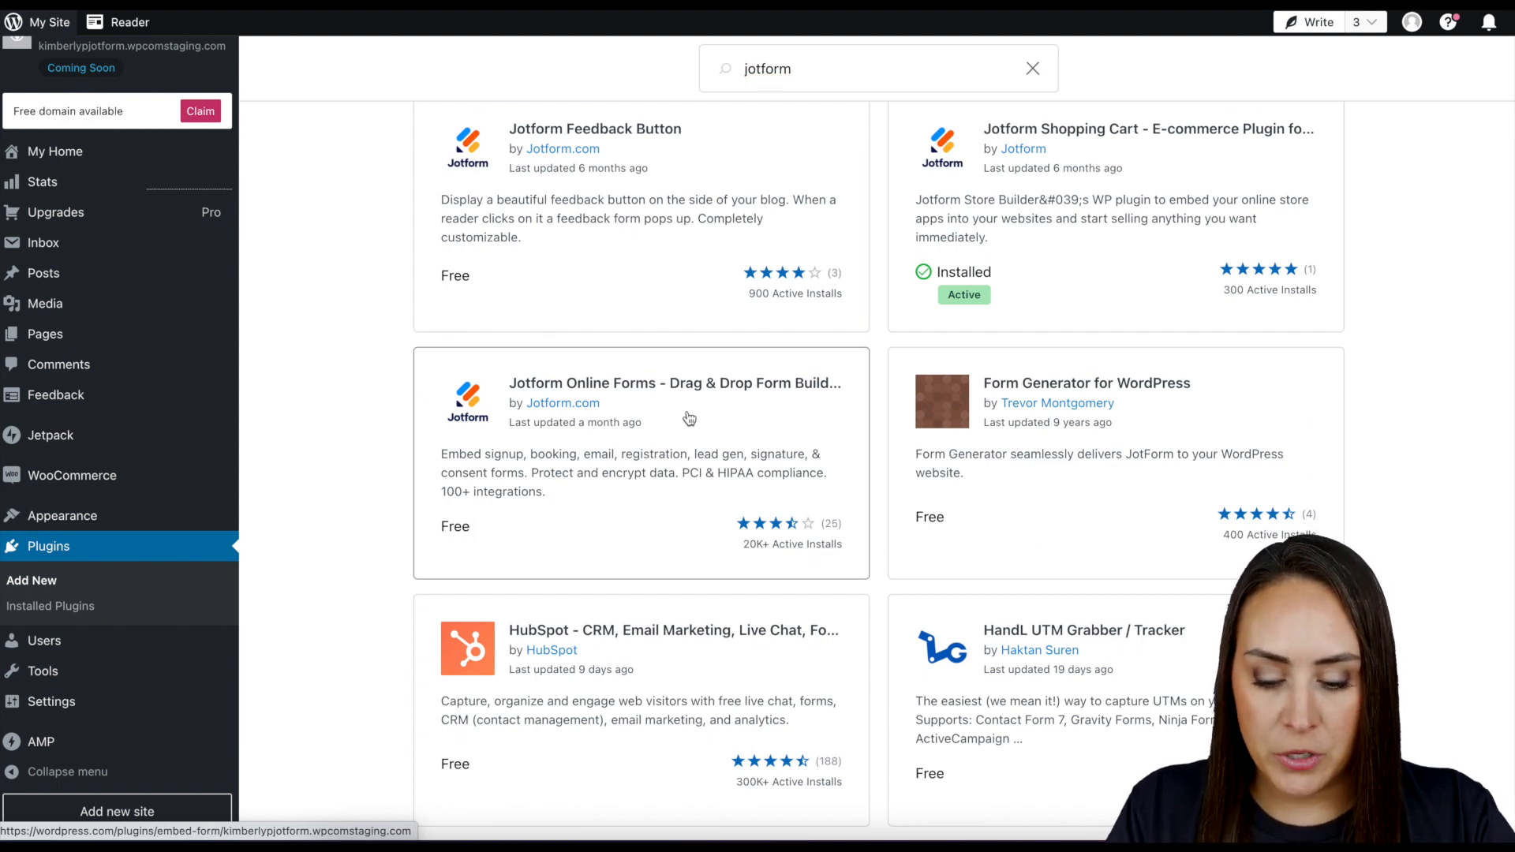
{"action": "left_click", "coordinate": [674, 382]}
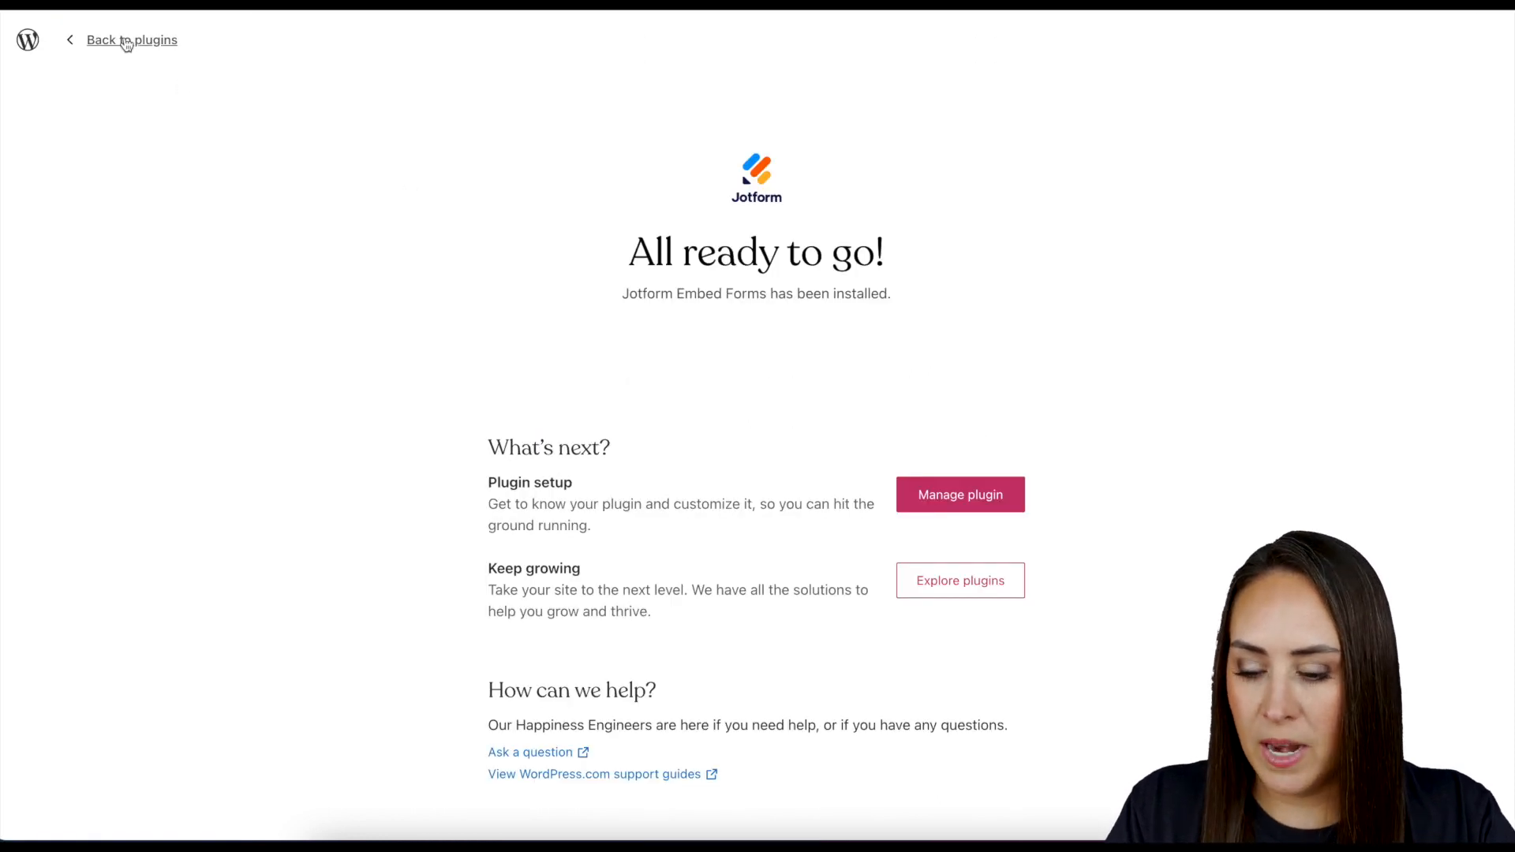
{"action": "left_click", "coordinate": [131, 39]}
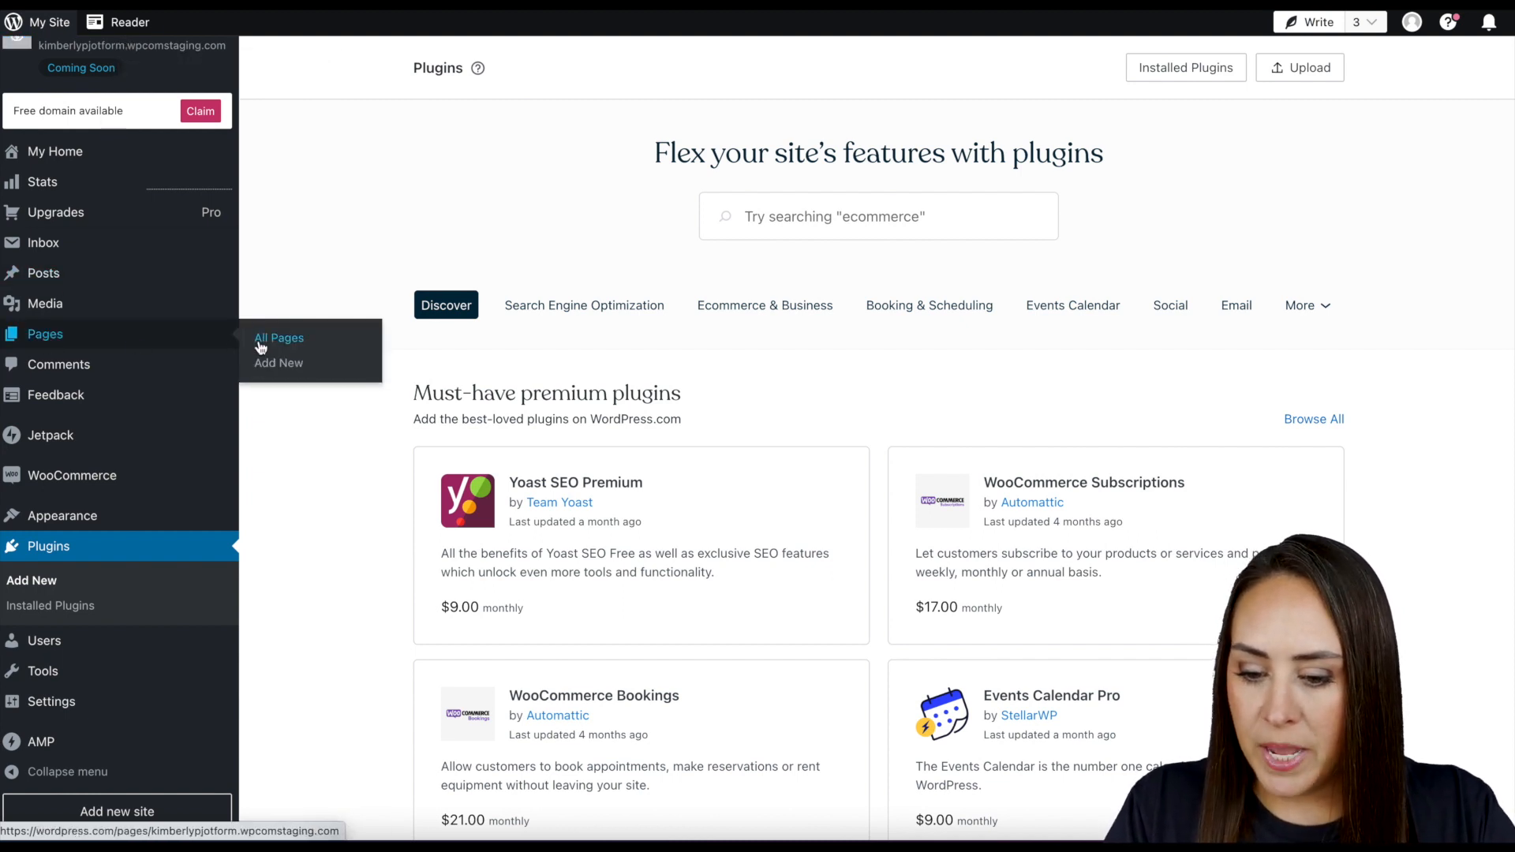
- Add a new blank page and insert a Classic block found by searching 'class'
{"action": "left_click", "coordinate": [277, 363]}
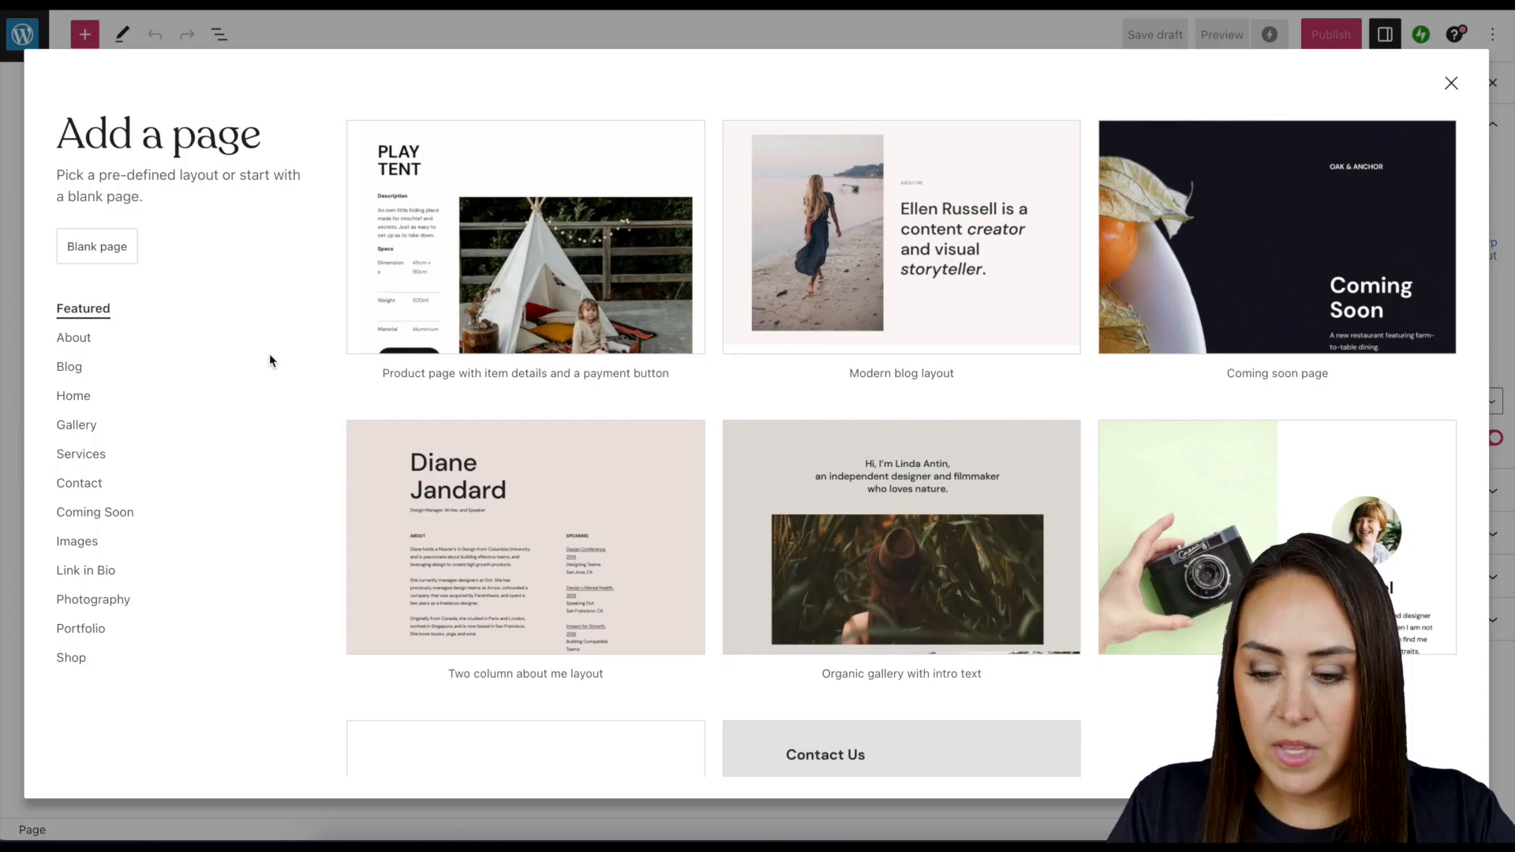
{"action": "left_click", "coordinate": [96, 246]}
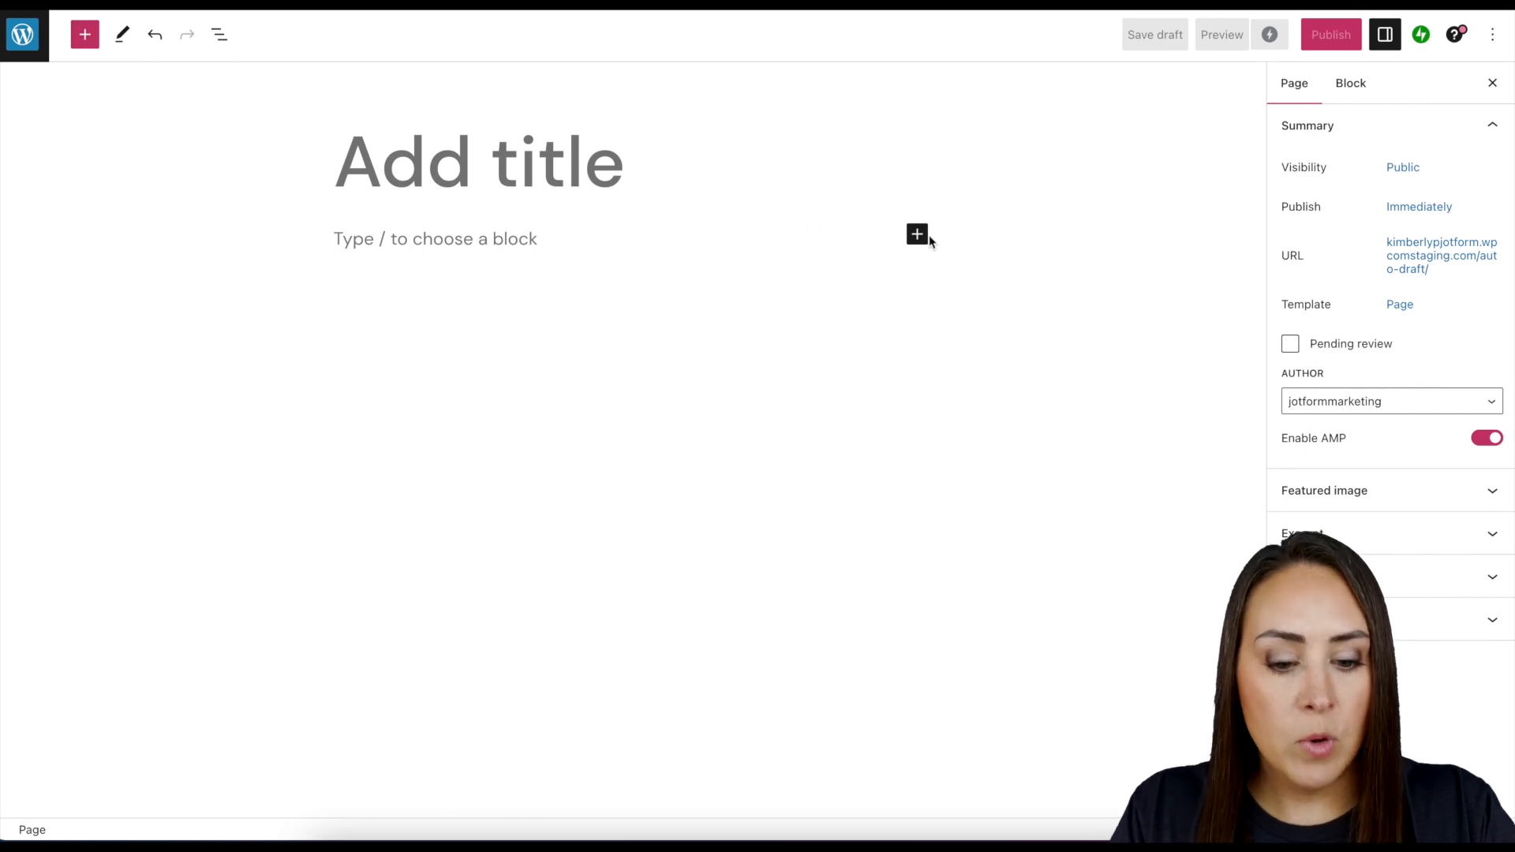
{"action": "left_click", "coordinate": [915, 234]}
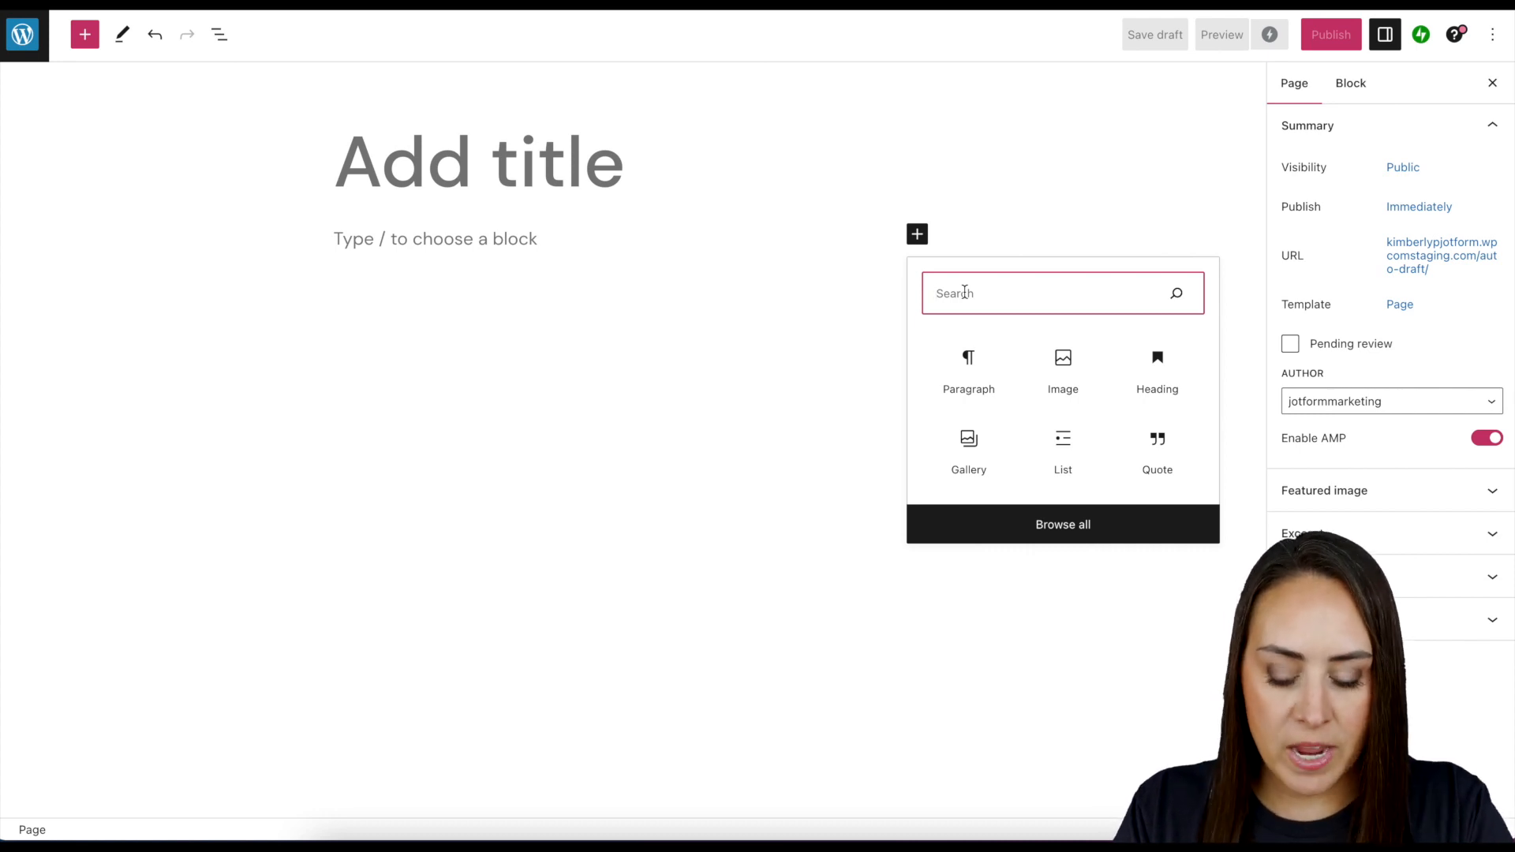
{"action": "type", "text": "class"}
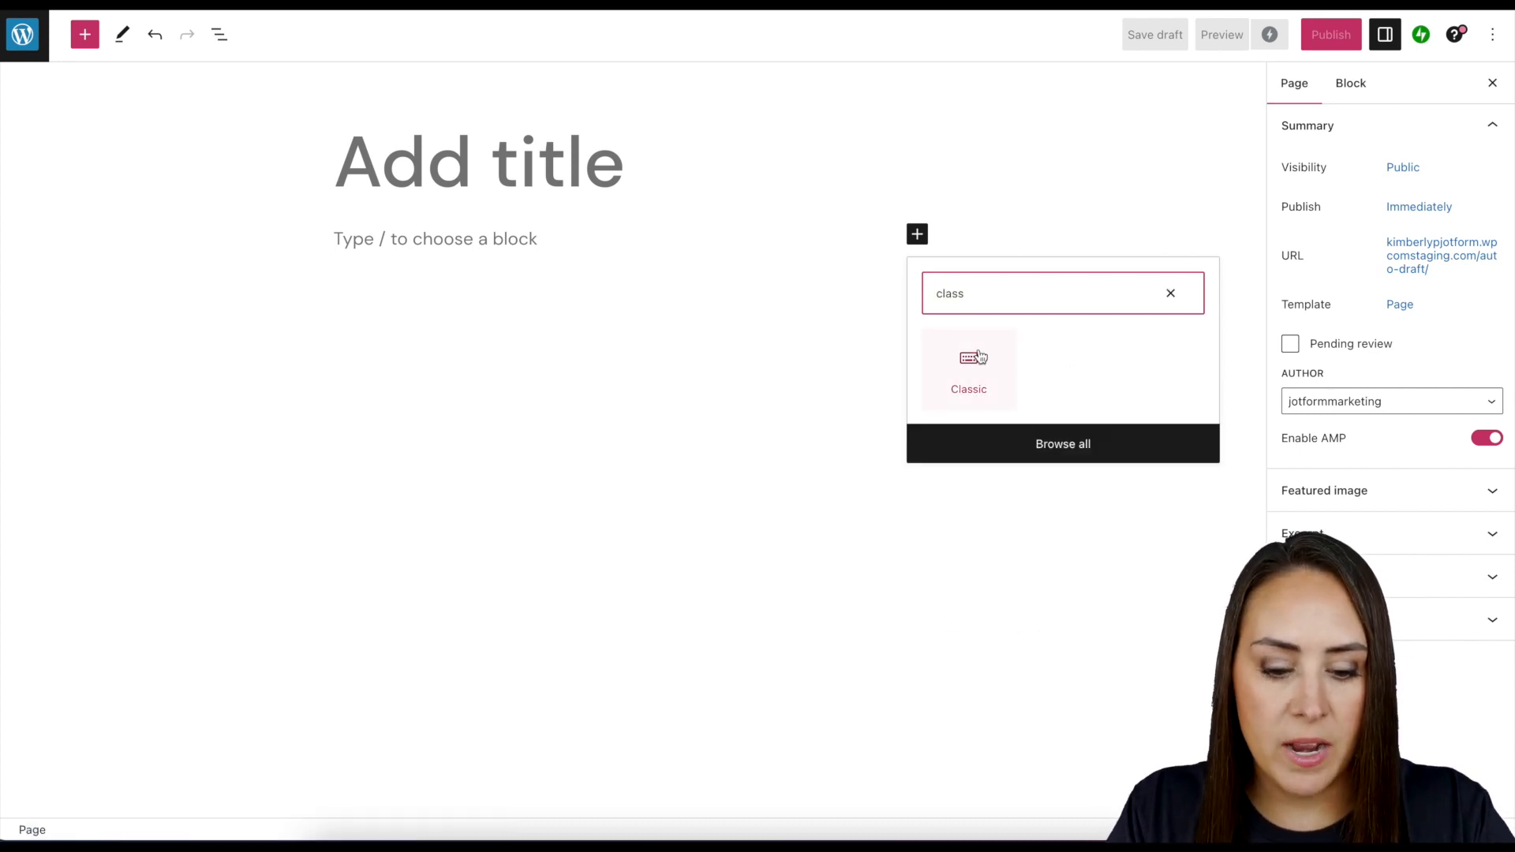
{"action": "left_click", "coordinate": [967, 370]}
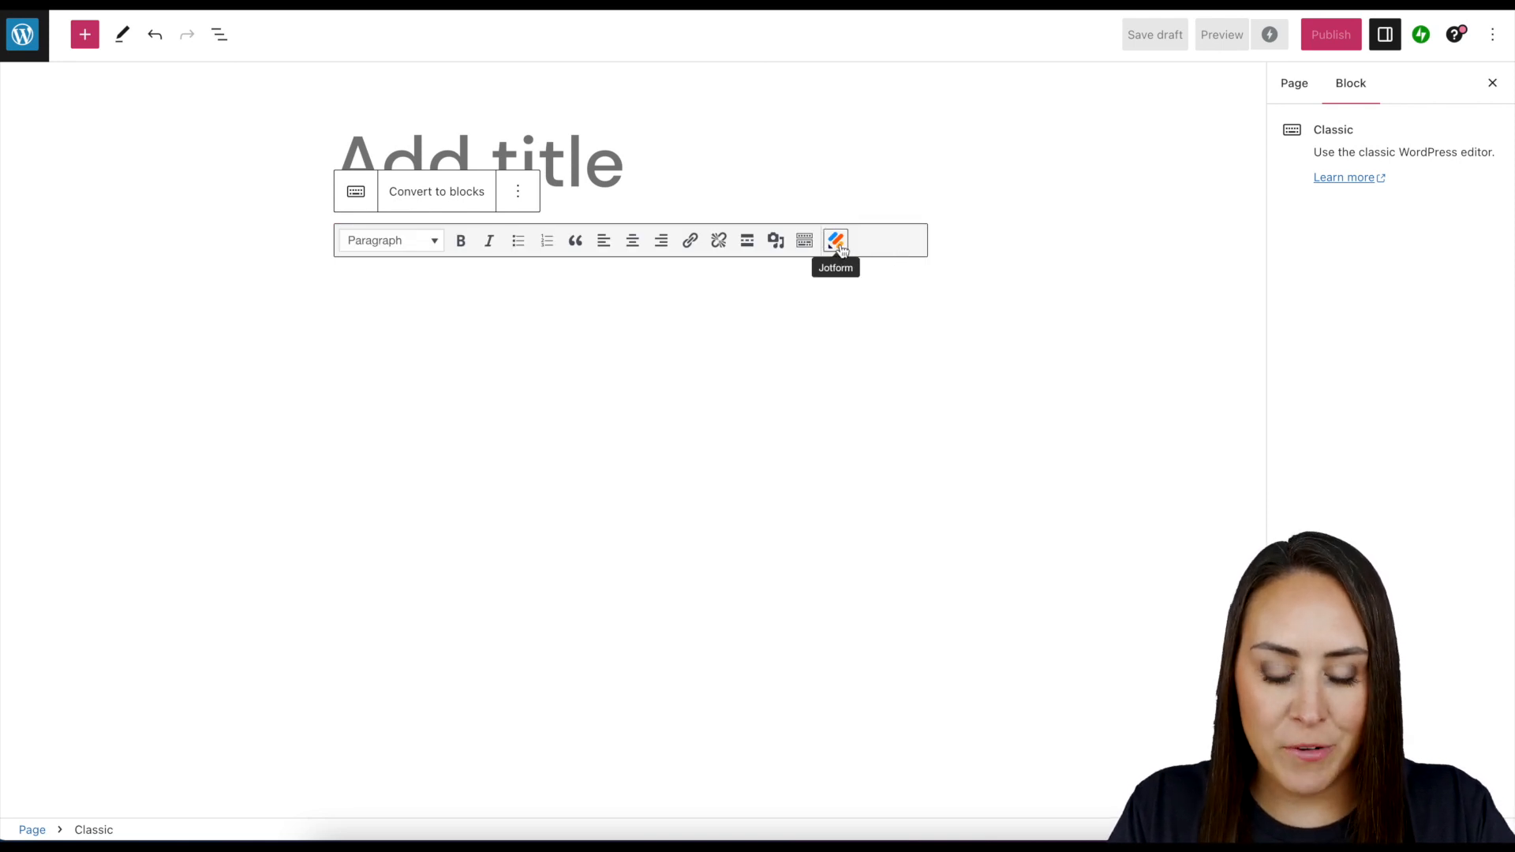
- Embed the Simple Job Application Form as a Jotform shortcode via the Classic toolbar's Jotform button
{"action": "left_click", "coordinate": [835, 240]}
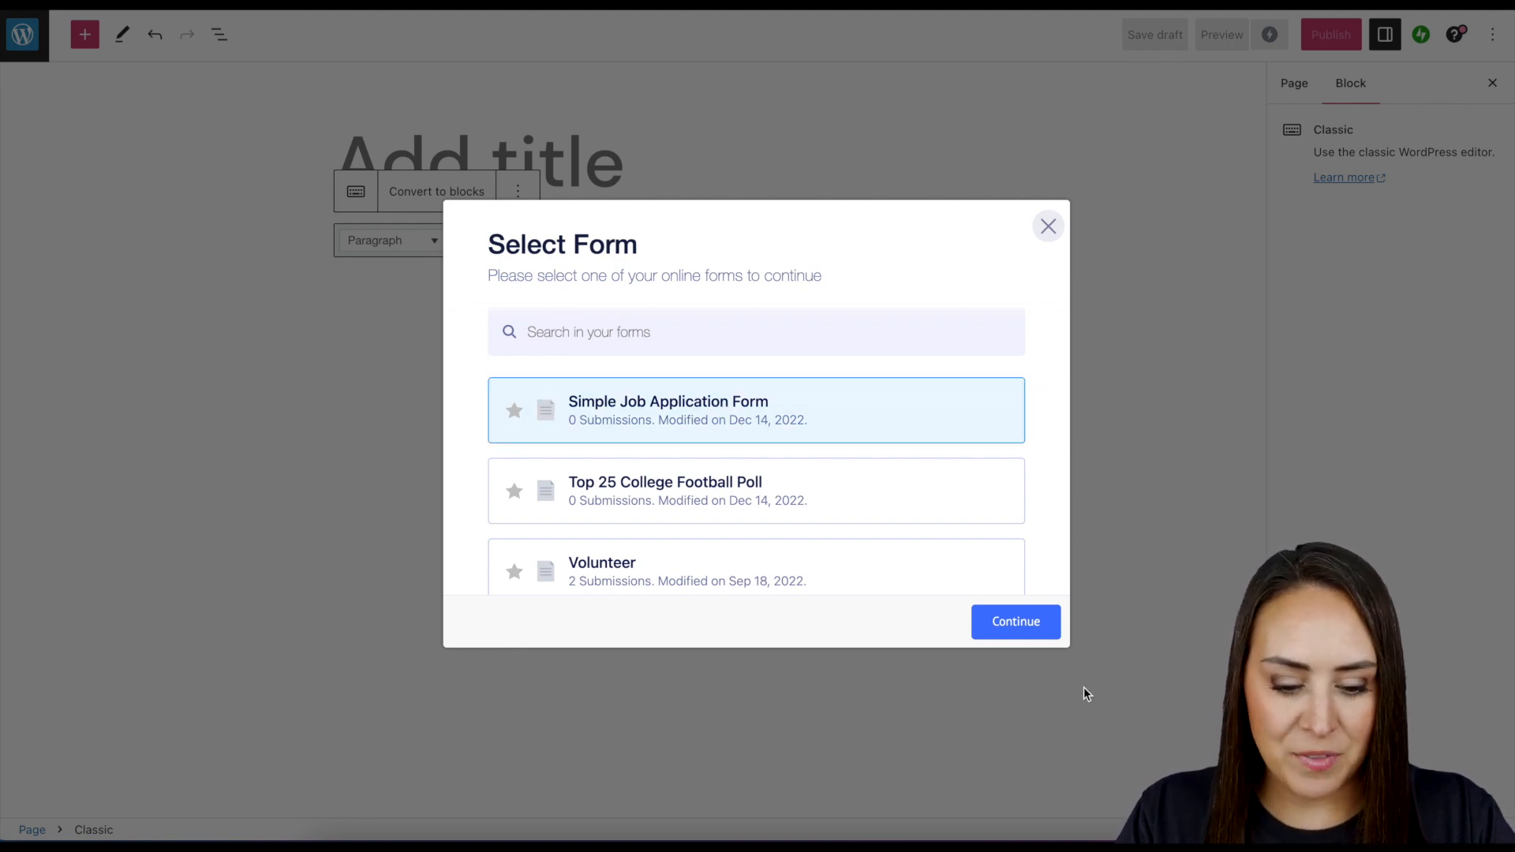
{"action": "left_click", "coordinate": [1015, 622]}
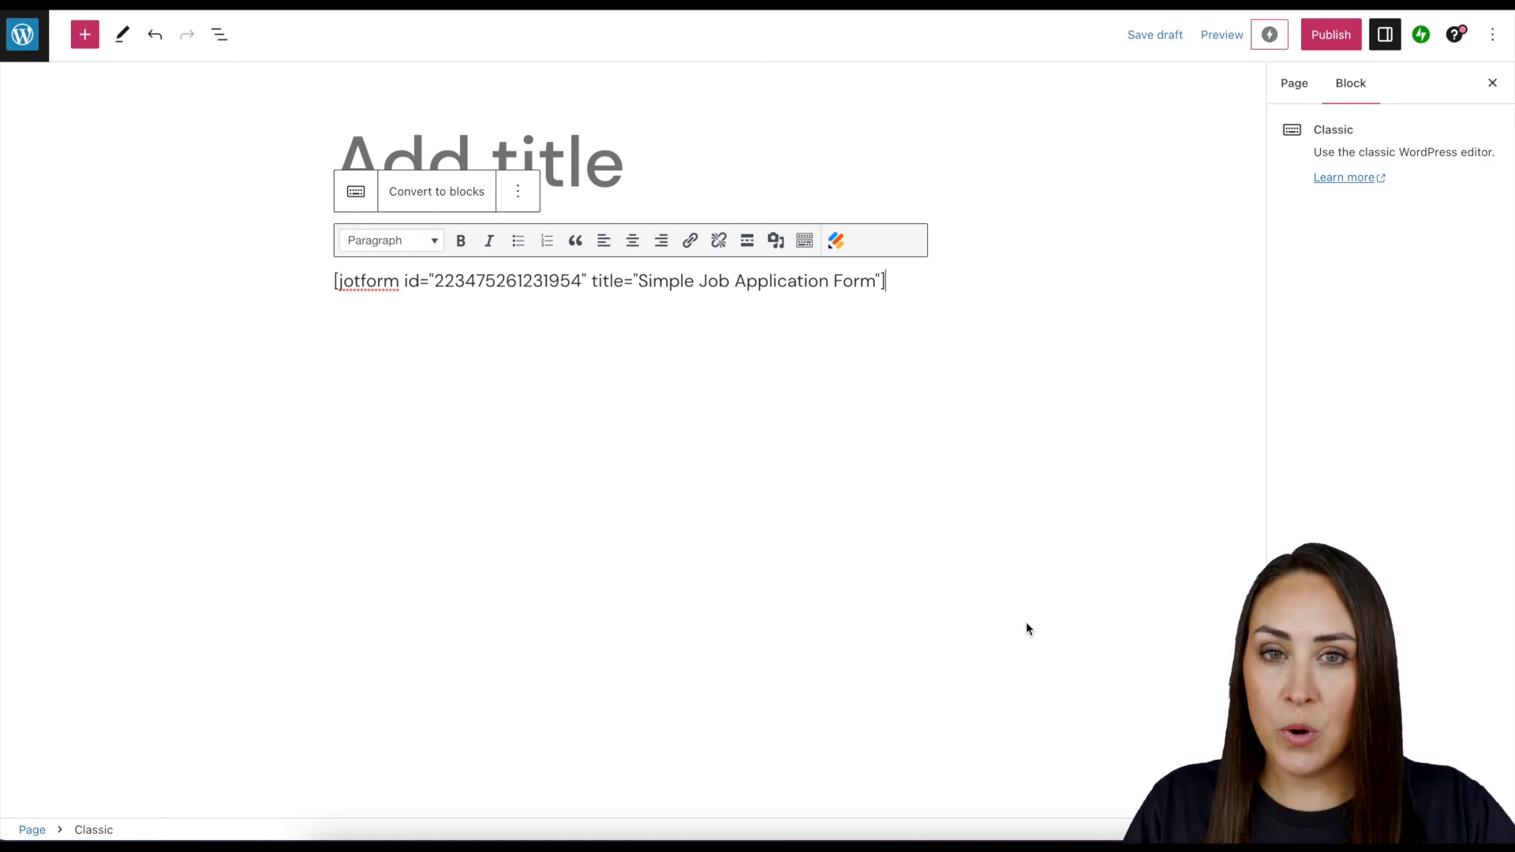
{"action": "left_click", "coordinate": [1220, 35]}
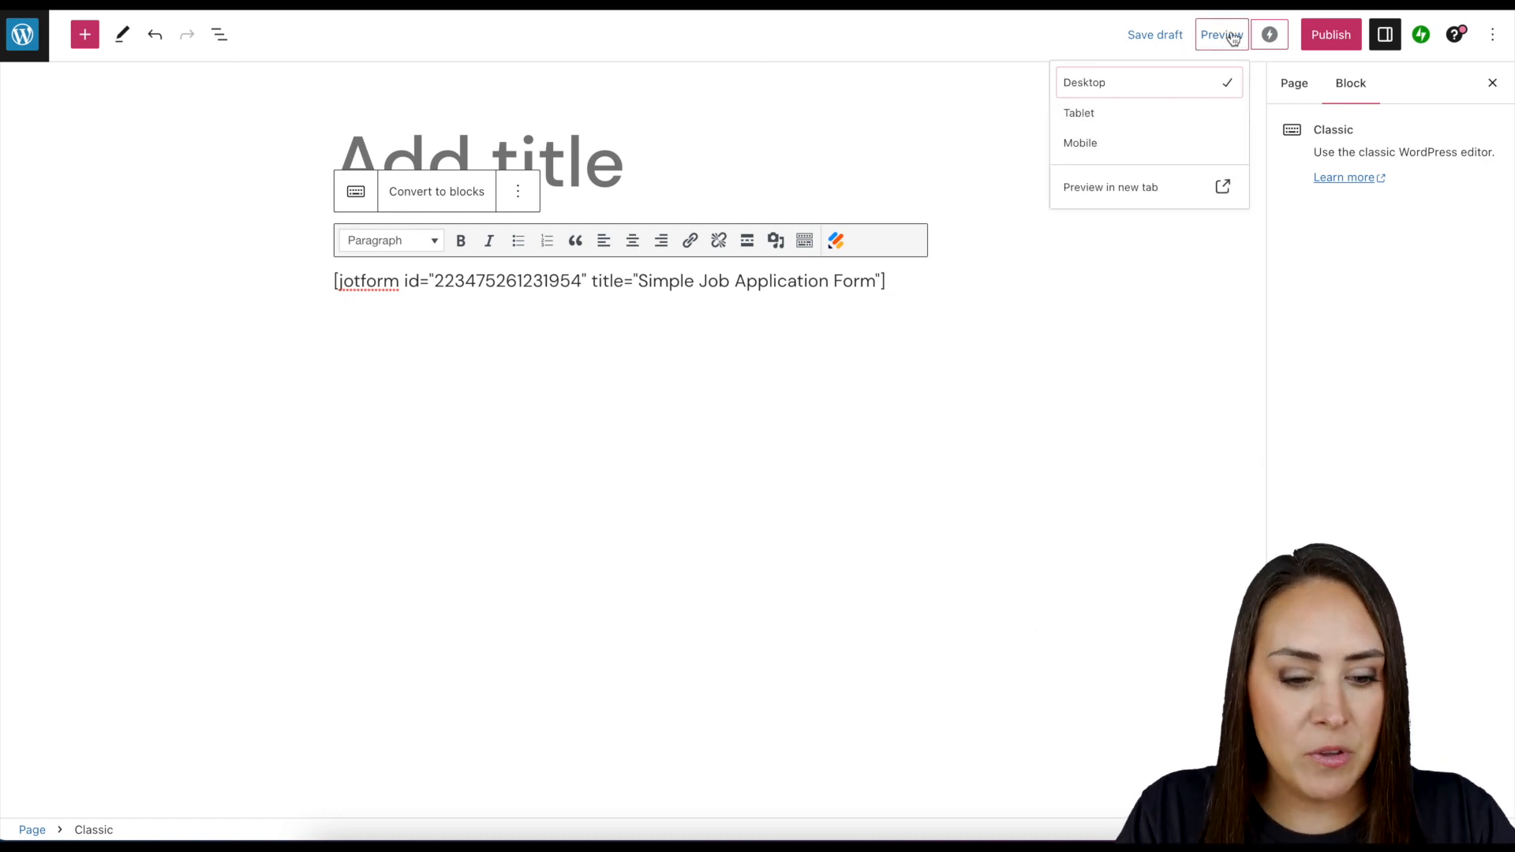
- Preview the page in a new tab and scroll through the embedded job application form
{"action": "left_click", "coordinate": [1110, 186]}
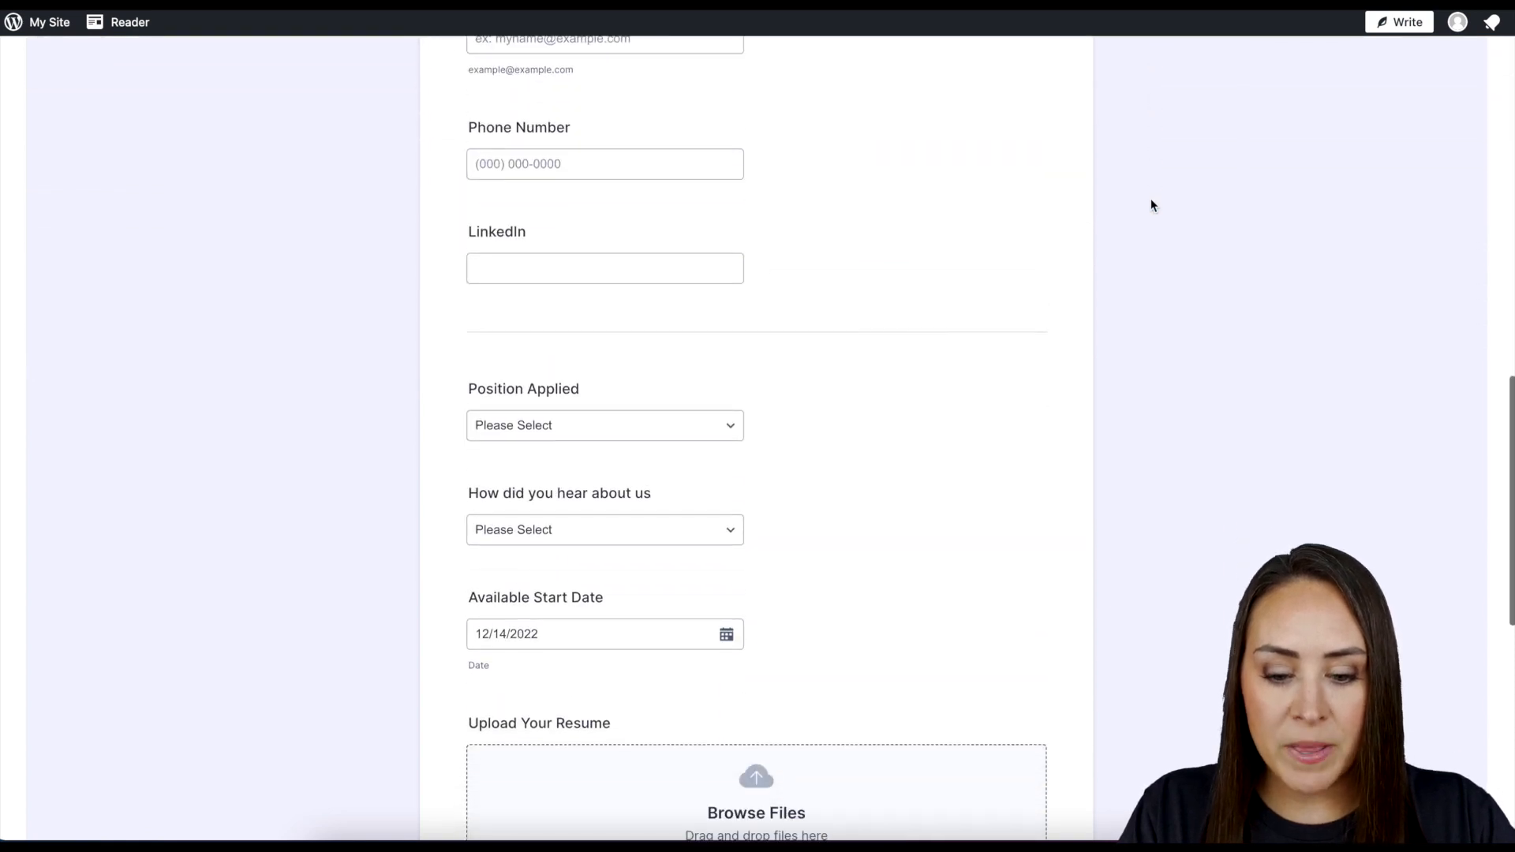
{"action": "scroll", "scroll_direction": "down", "scroll_amount": 3}
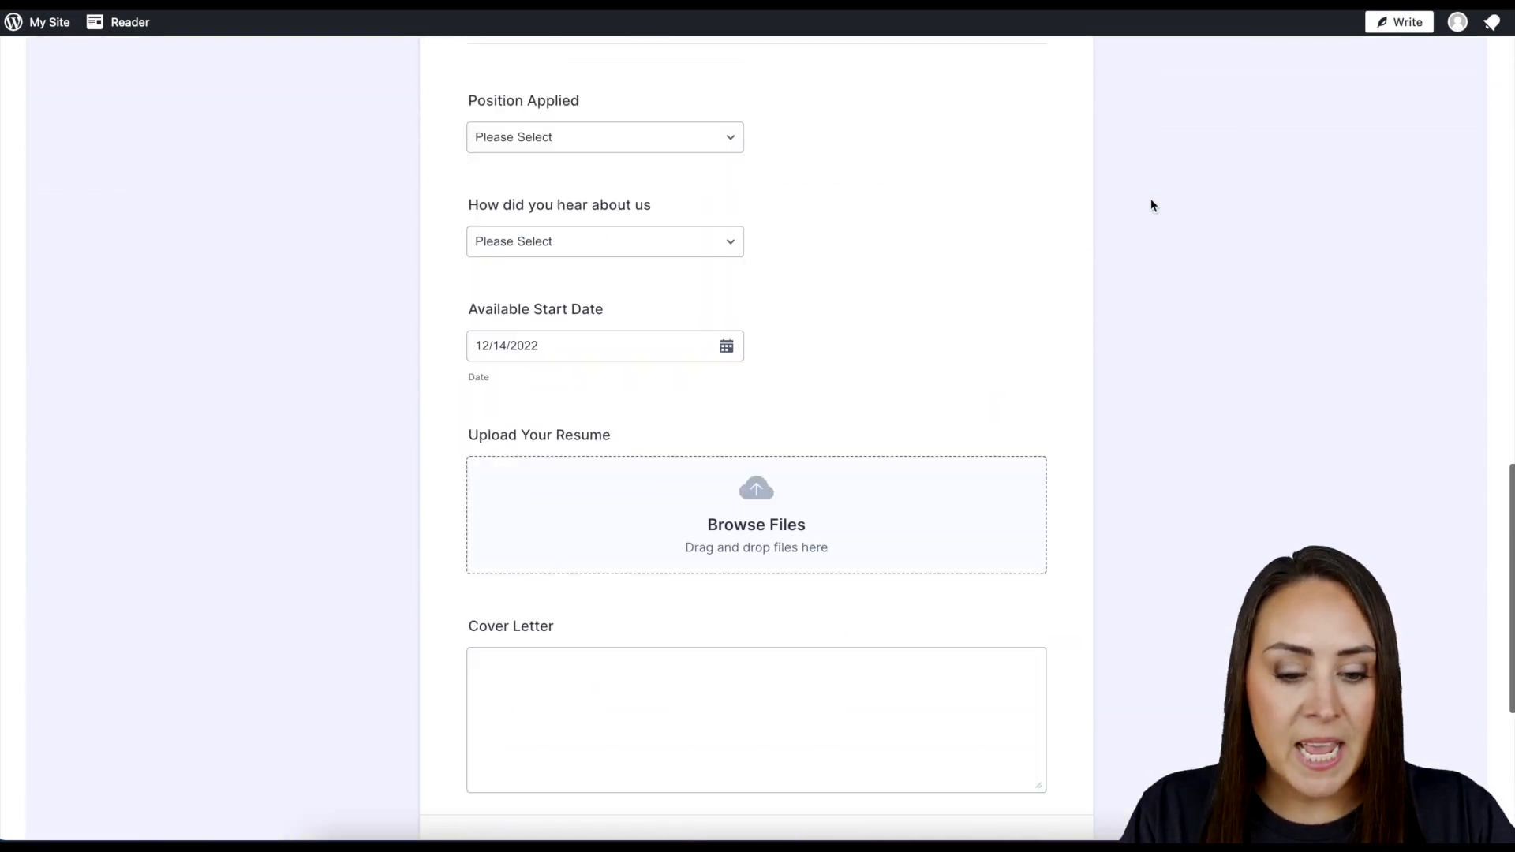